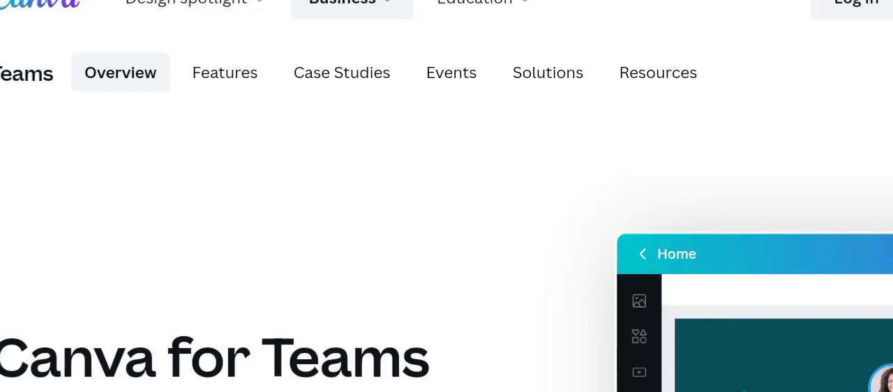
Scroll the Canva for Teams overview past the hero, team size cards and productivity tabs
scroll("down", 3)
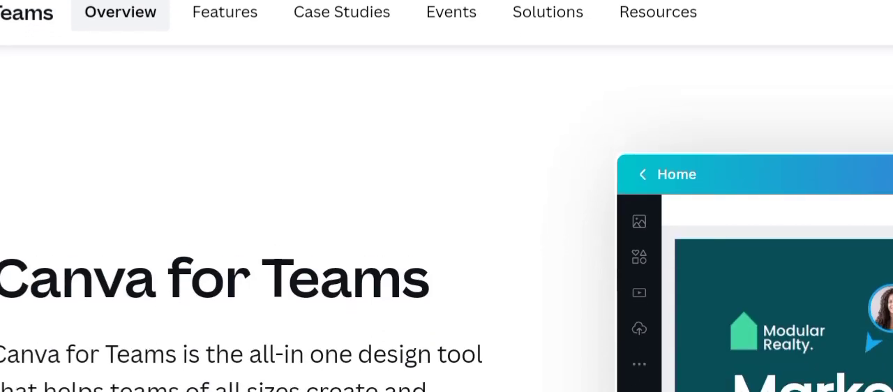
scroll("down", 3)
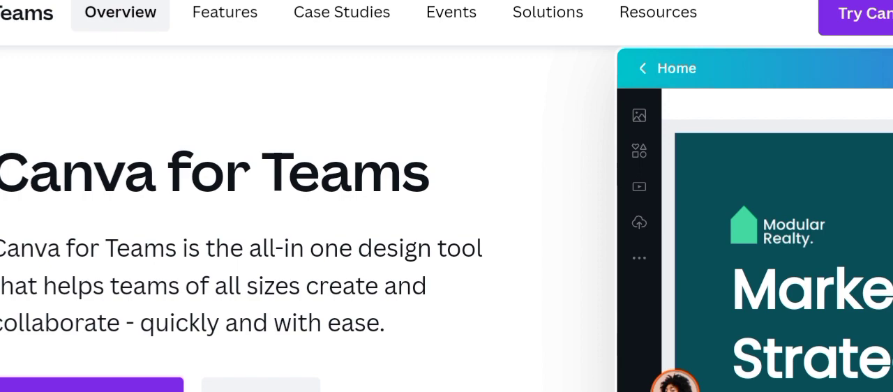
scroll("down", 3)
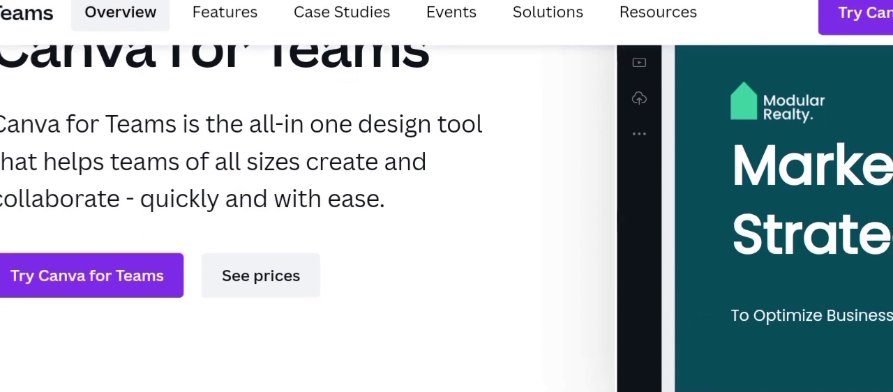
scroll("down", 3)
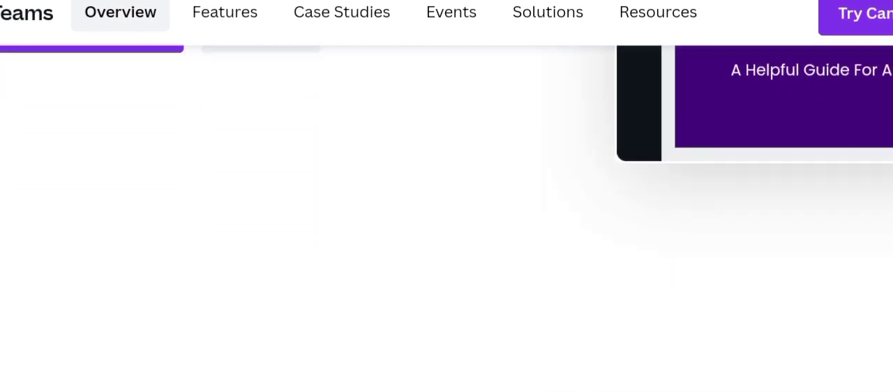
scroll("down", 3)
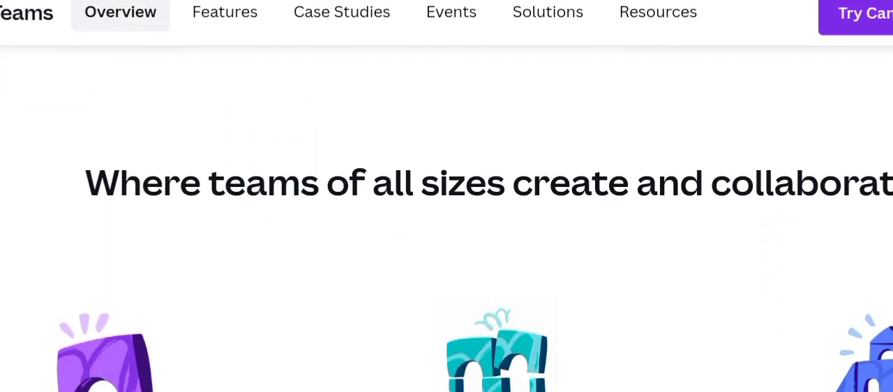
scroll("down", 3)
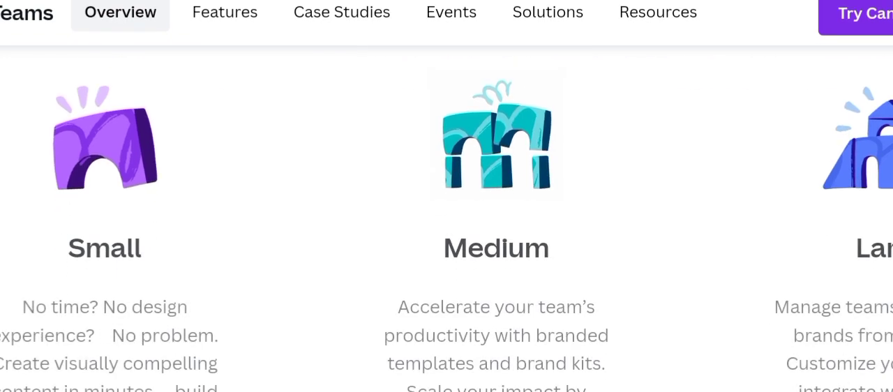
scroll("down", 3)
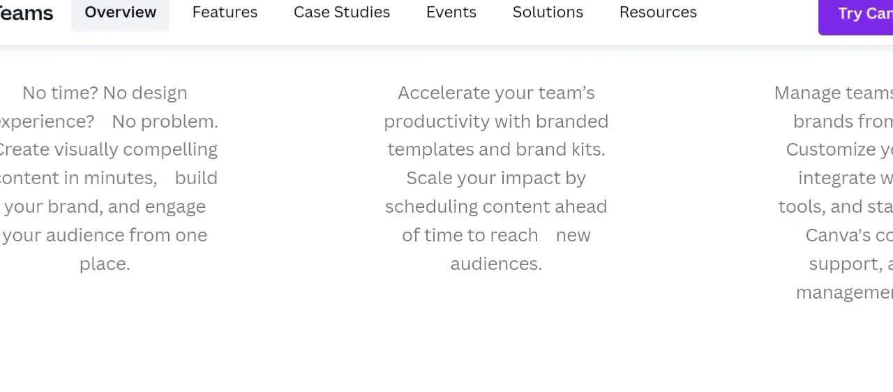
scroll("down", 3)
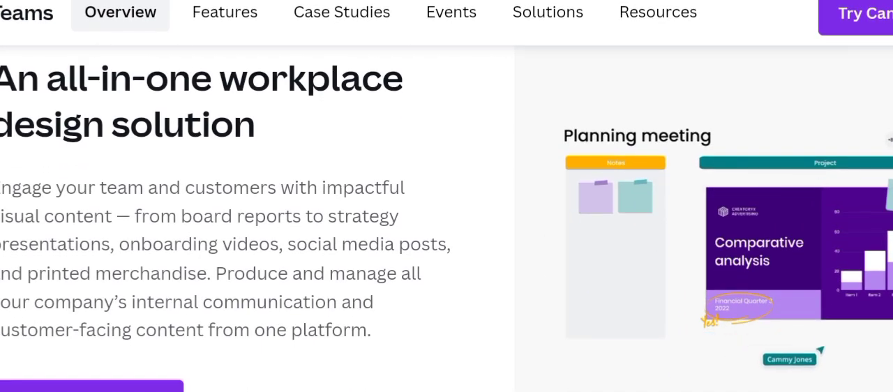
scroll("down", 3)
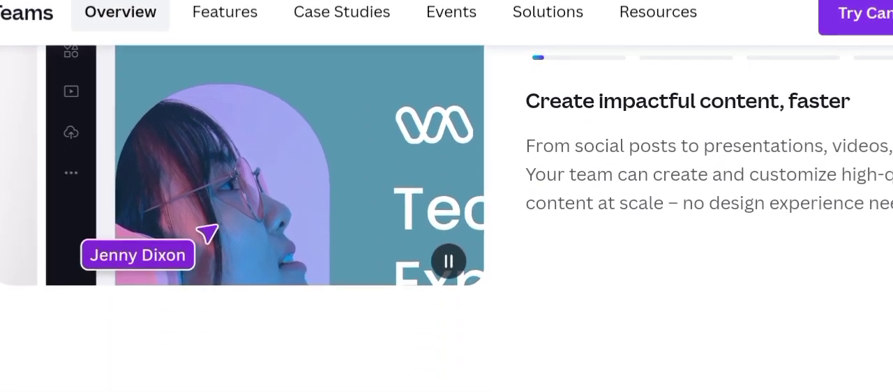
scroll("down", 3)
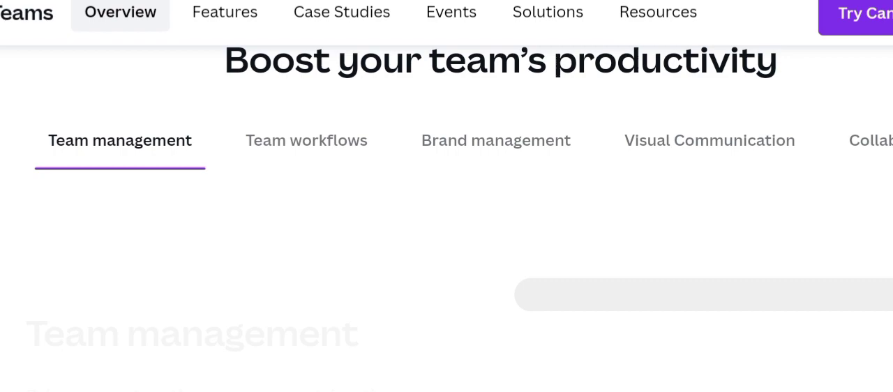
scroll("down", 3)
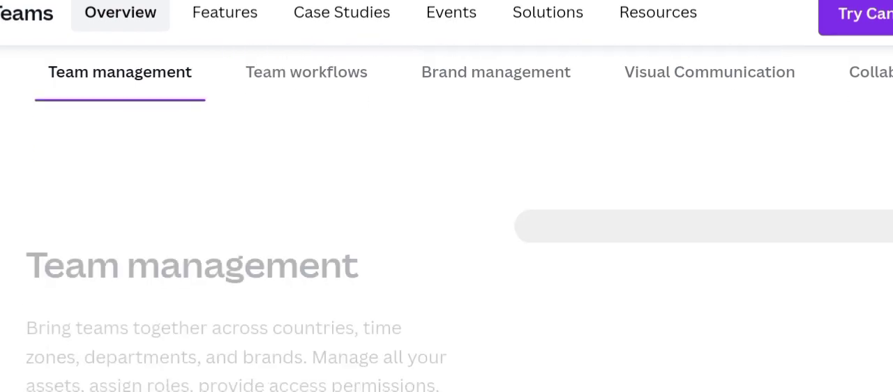
scroll("down", 3)
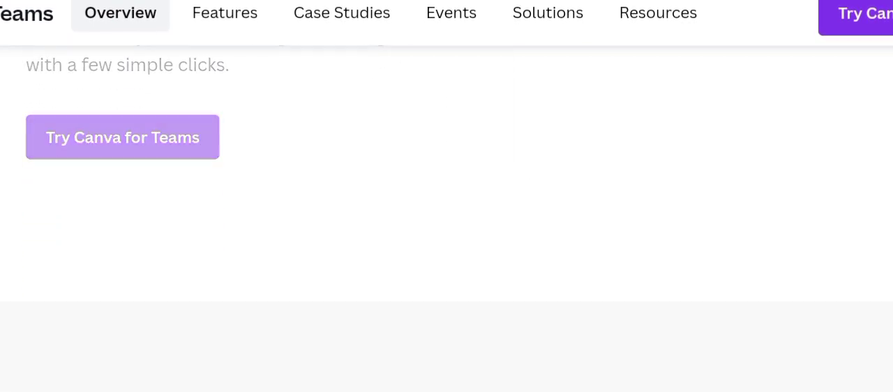
scroll("down", 3)
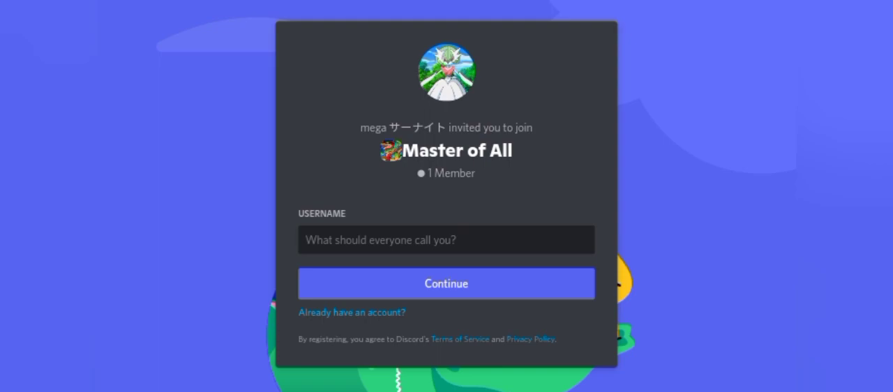
Accept the invitation to join the Master of All Discord server
left_click(446, 283)
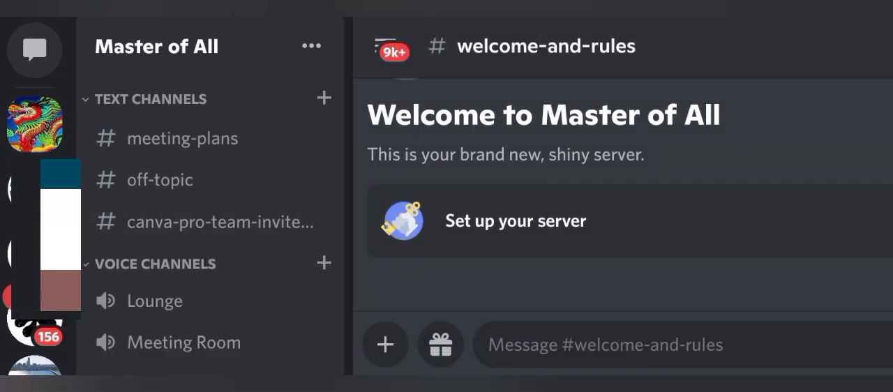
Open the #canva-pro-team-invite-links channel from the Master of All sidebar
right_click(217, 221)
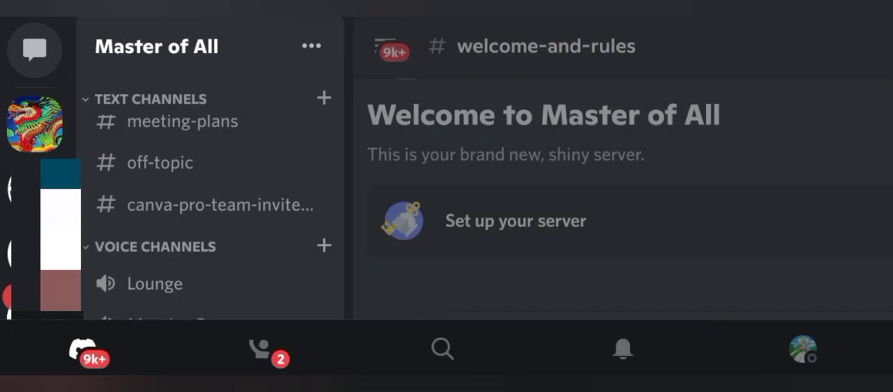
scroll("down", 3)
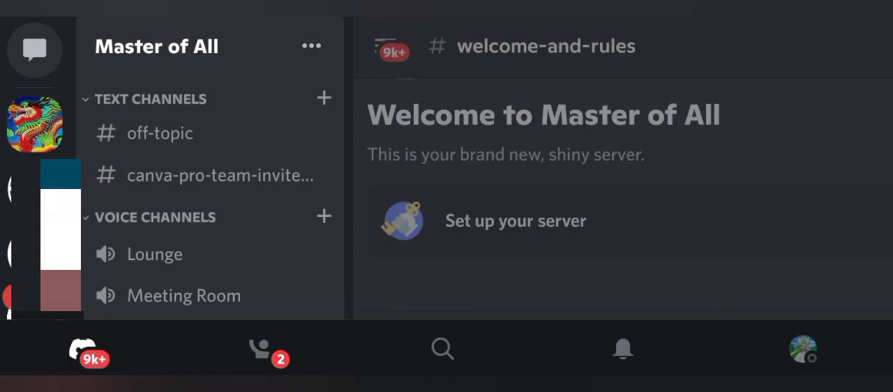
left_click(218, 175)
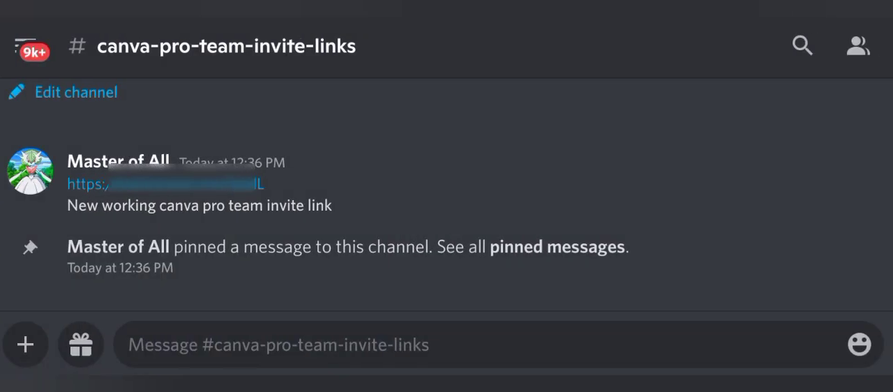